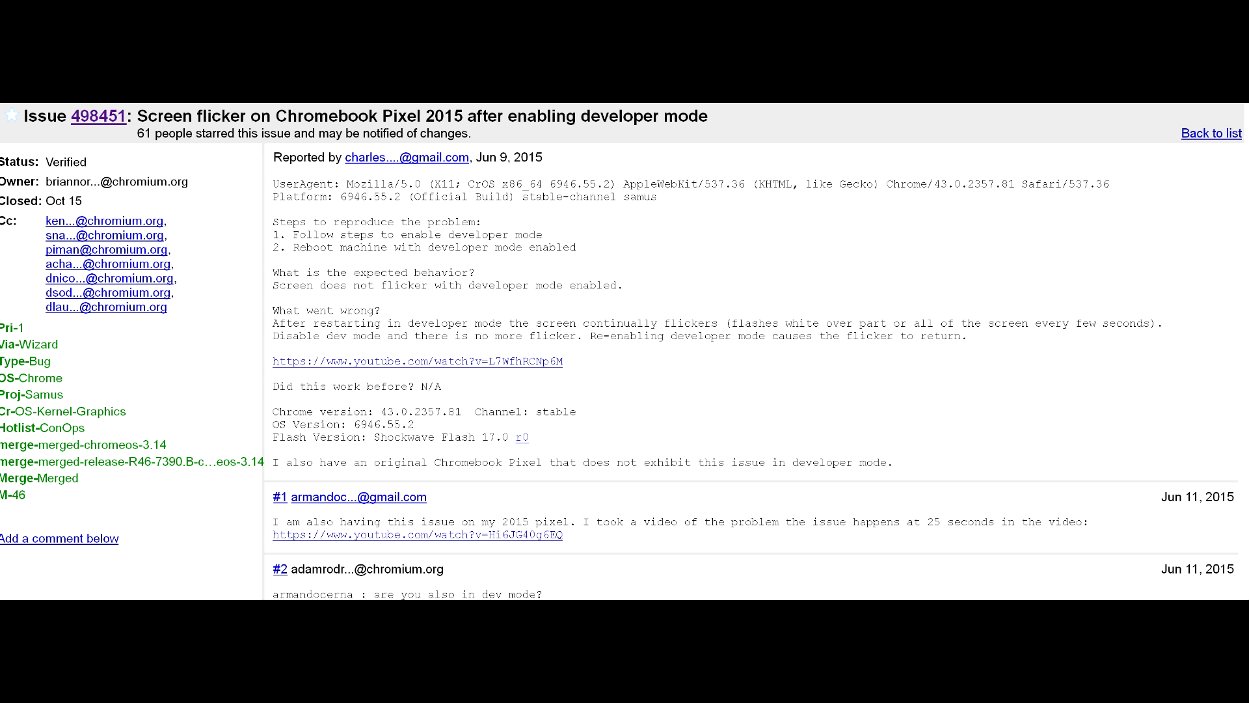
scroll(down, 3)
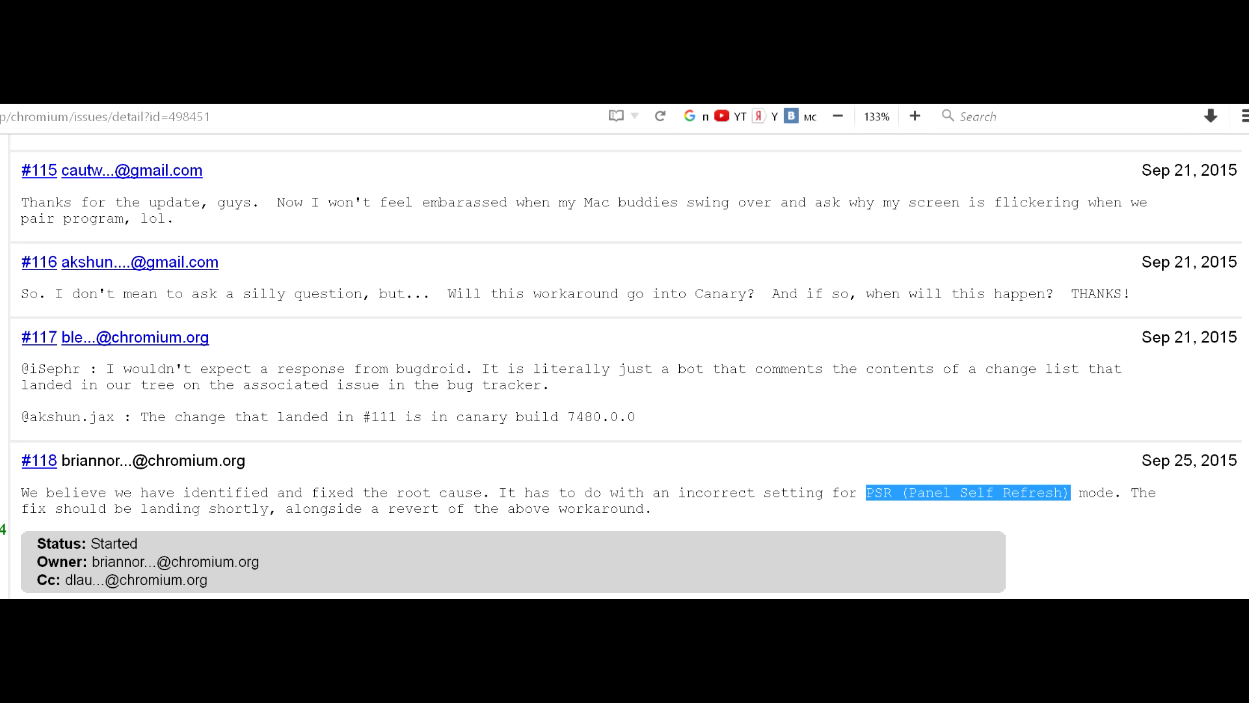